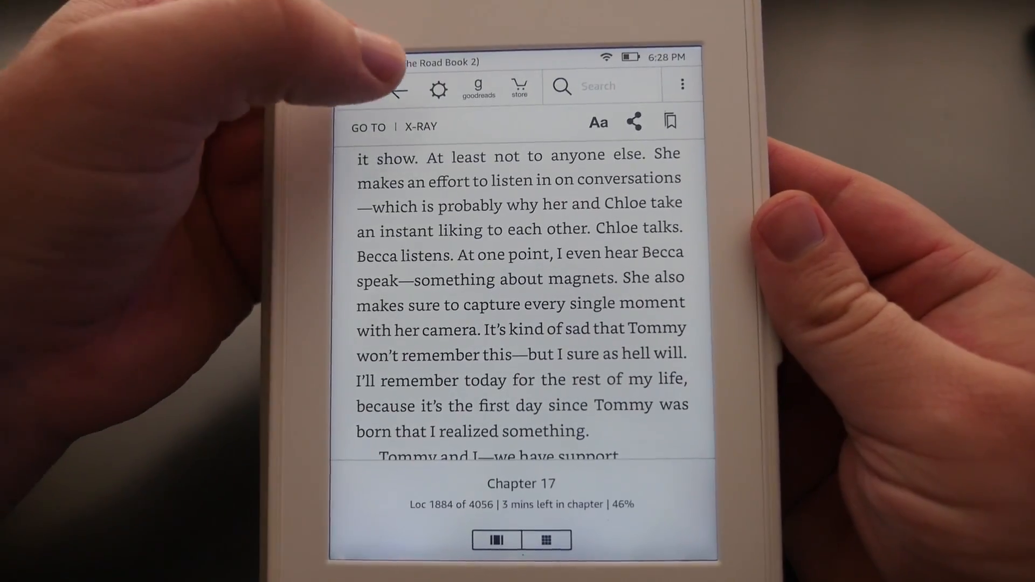
- From the open book, go through the settings gear and All Settings to Device Options
left_click(438, 89)
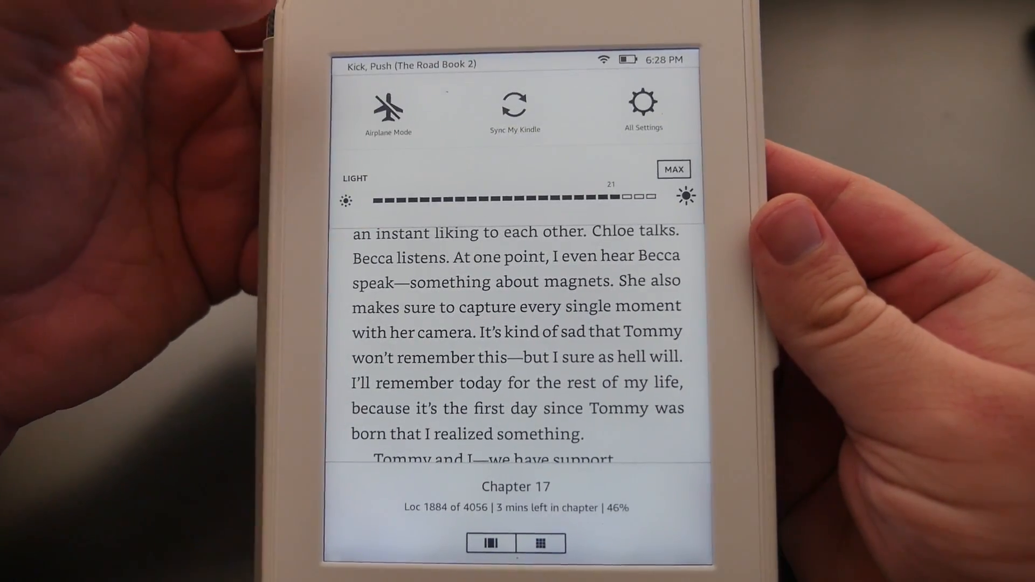
left_click(642, 102)
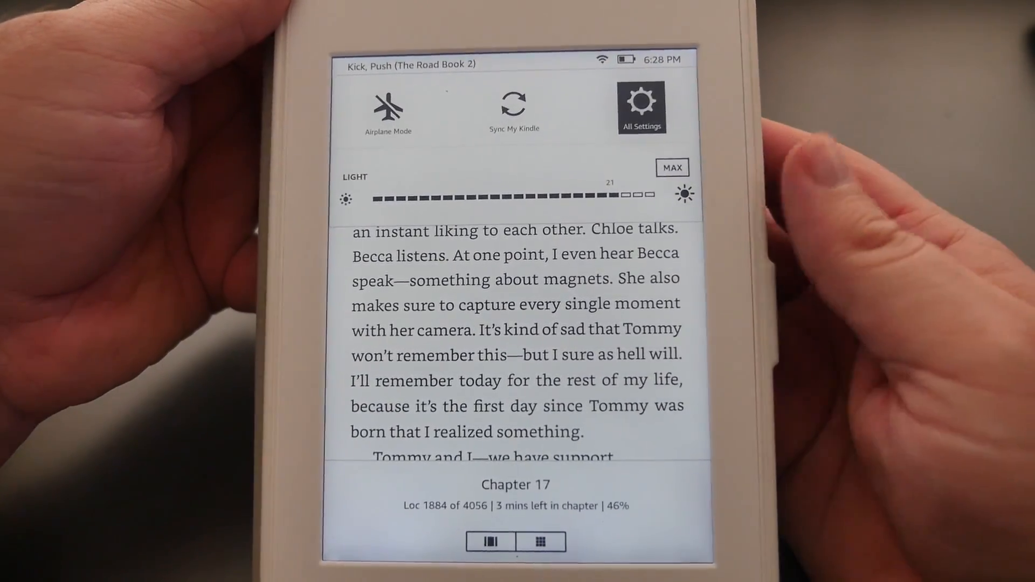
left_click(641, 107)
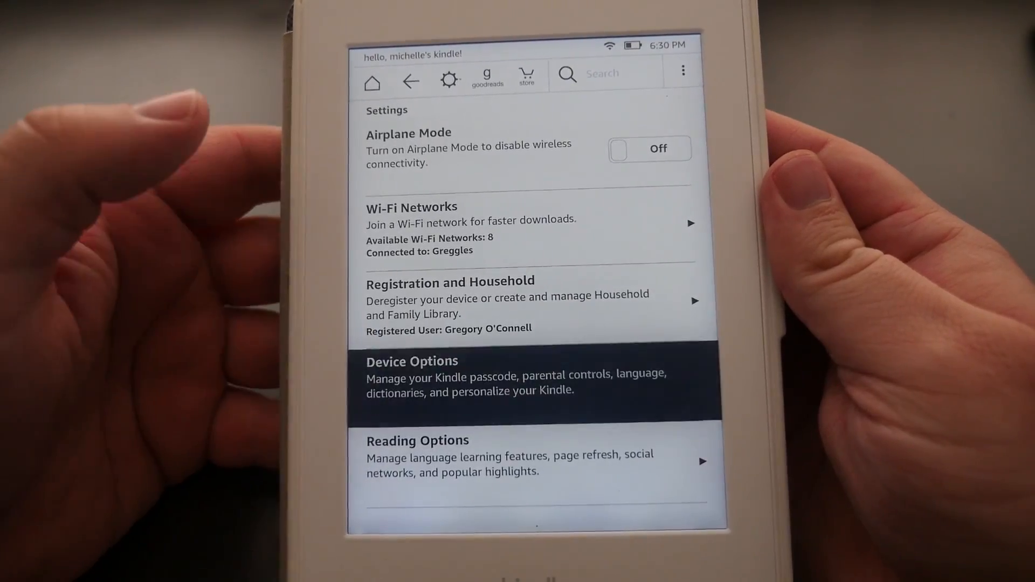
left_click(412, 375)
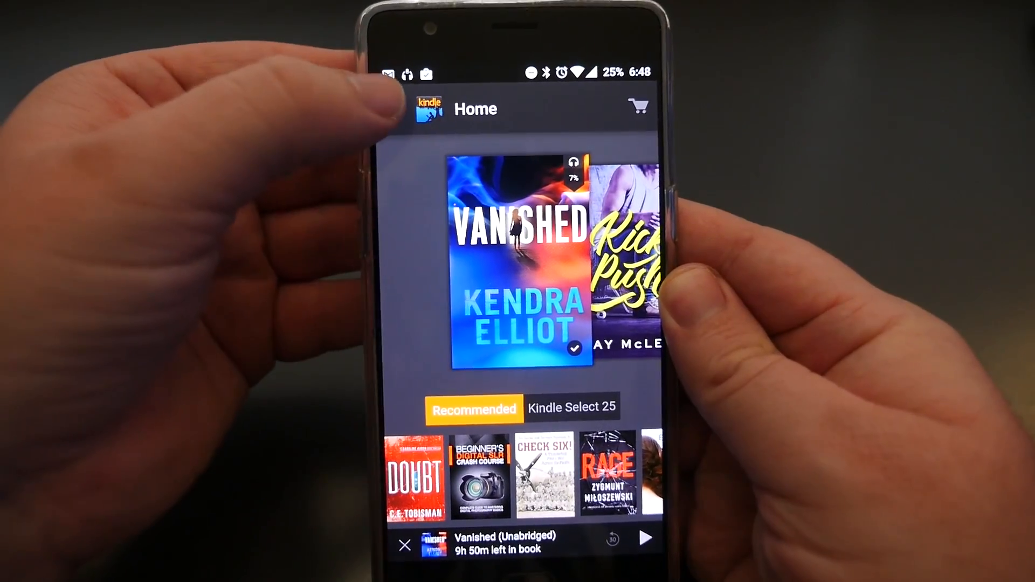
left_click(429, 108)
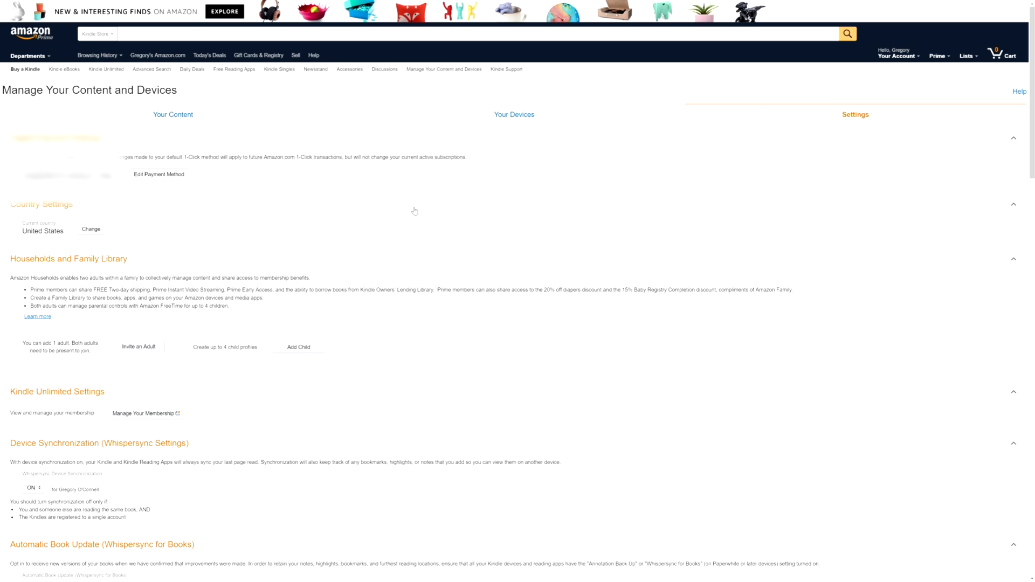
- Under Approved Personal Document E-mail List, choose 'Add a new approved e-mail address' and select the address box
scroll("down", 3)
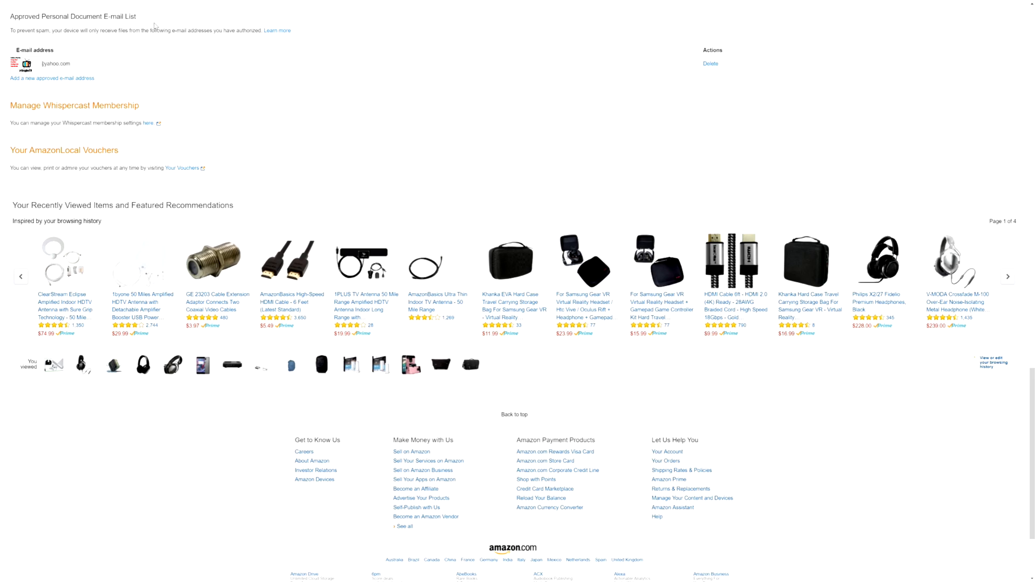
mouse_move(154, 26)
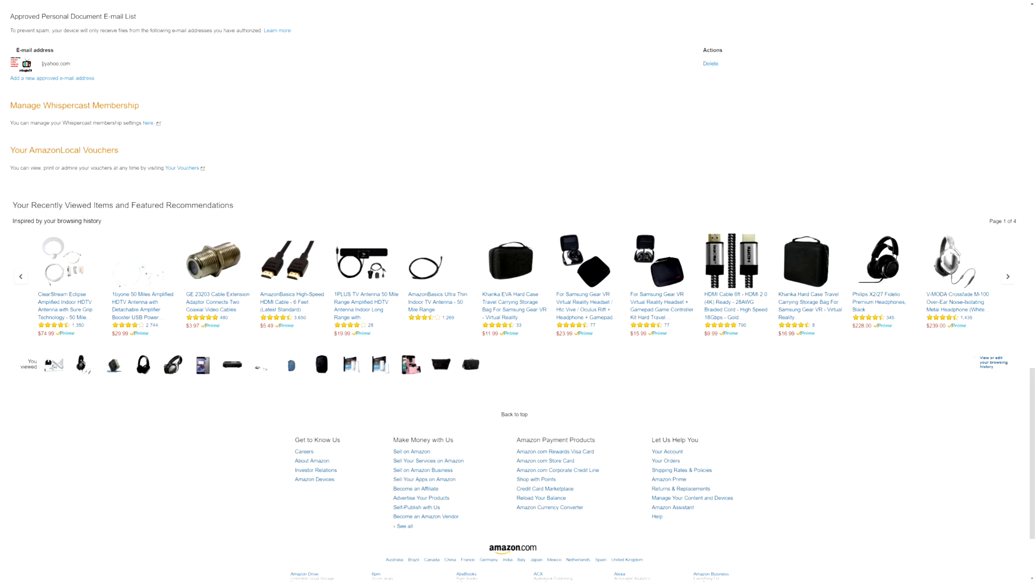
mouse_move(52, 78)
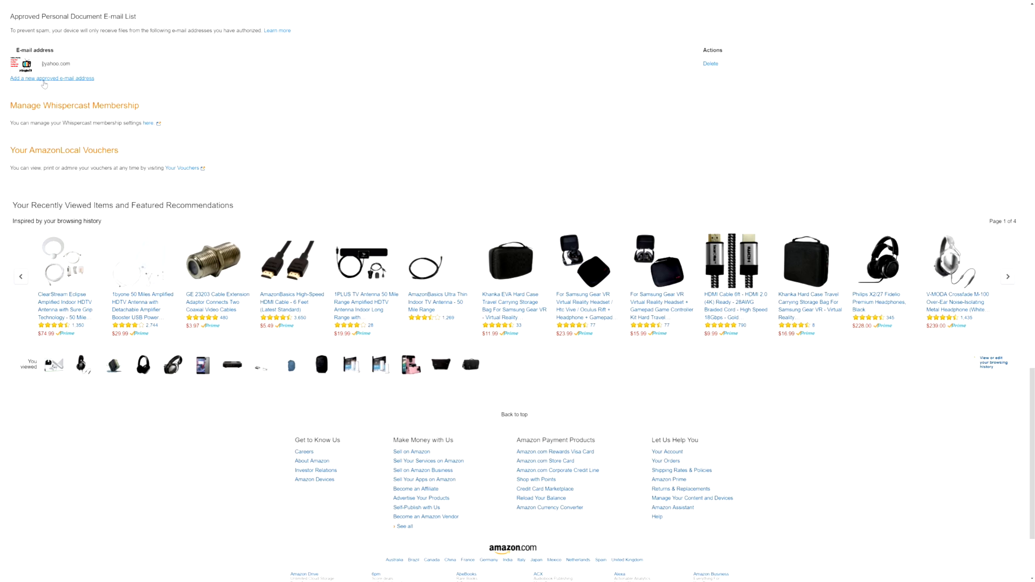
left_click(52, 77)
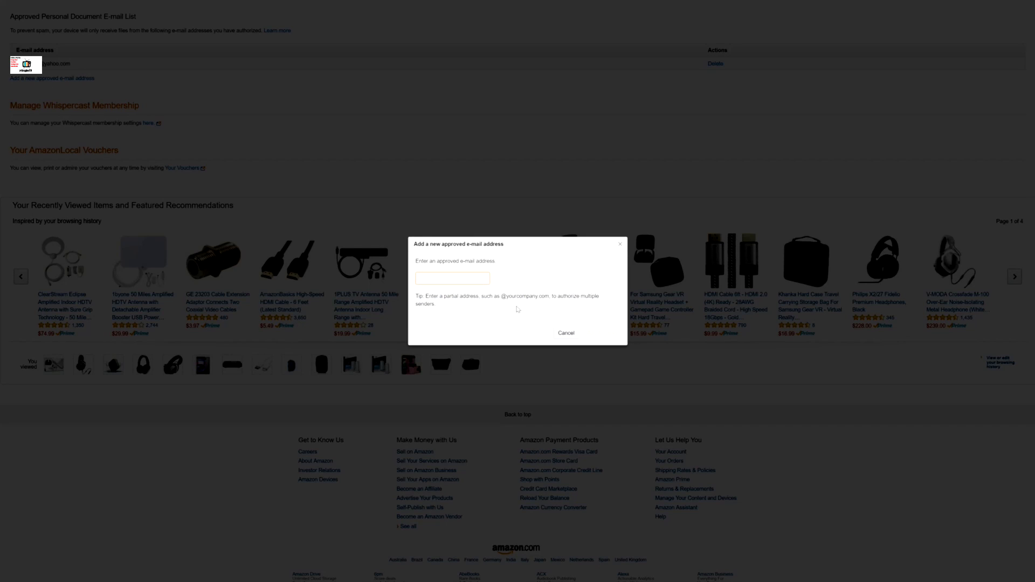
left_click(452, 277)
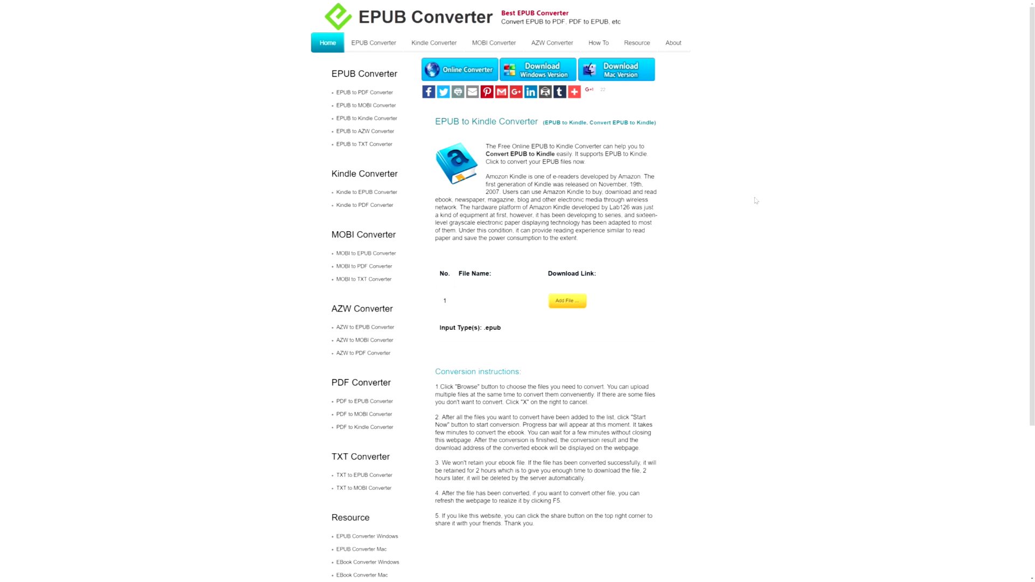
mouse_move(391, 136)
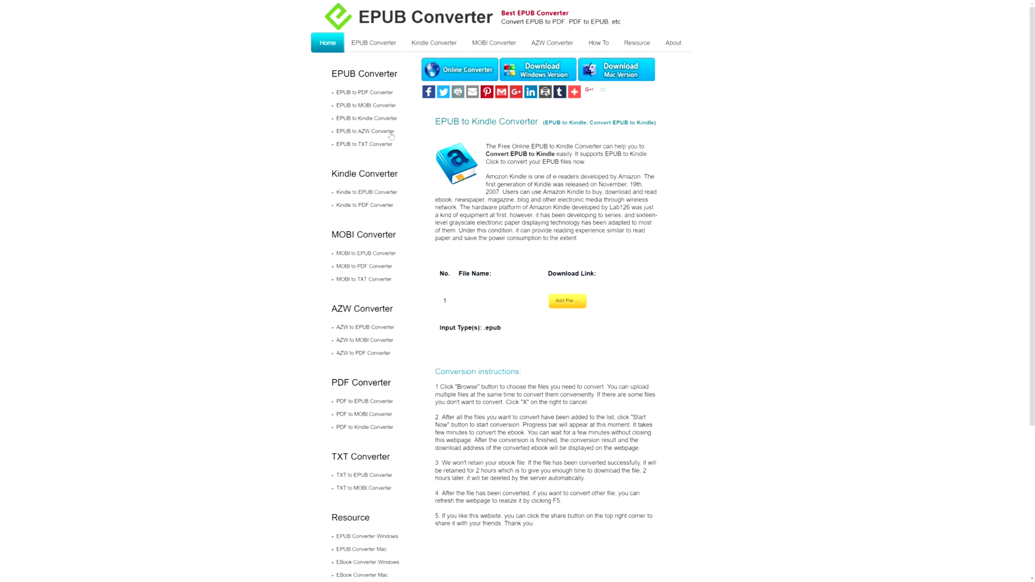
mouse_move(353, 118)
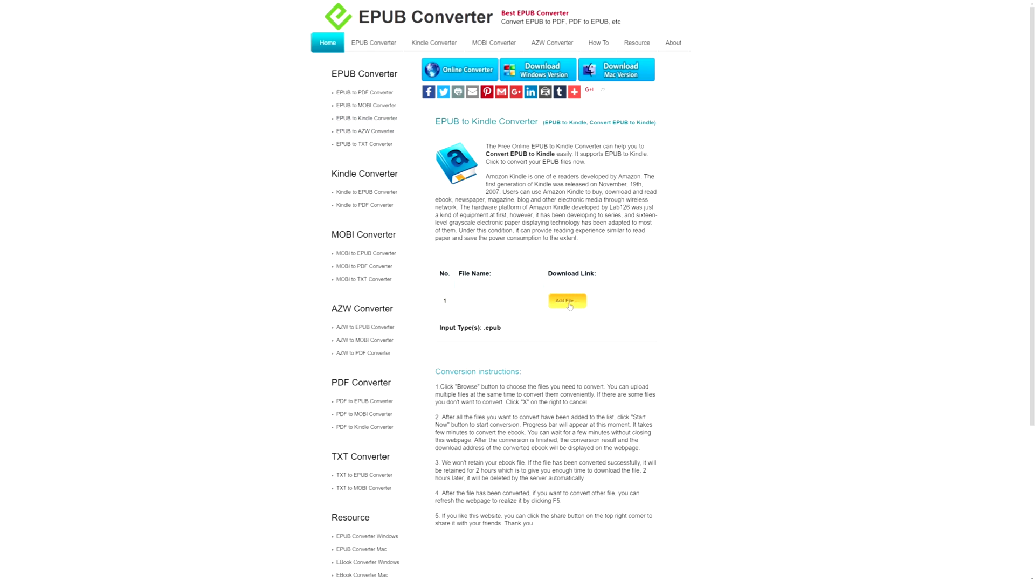
- Convert 'Book 1 - Harry Potter and the Sorcerers Stone.epub' and download the resulting .mobi file
left_click(566, 301)
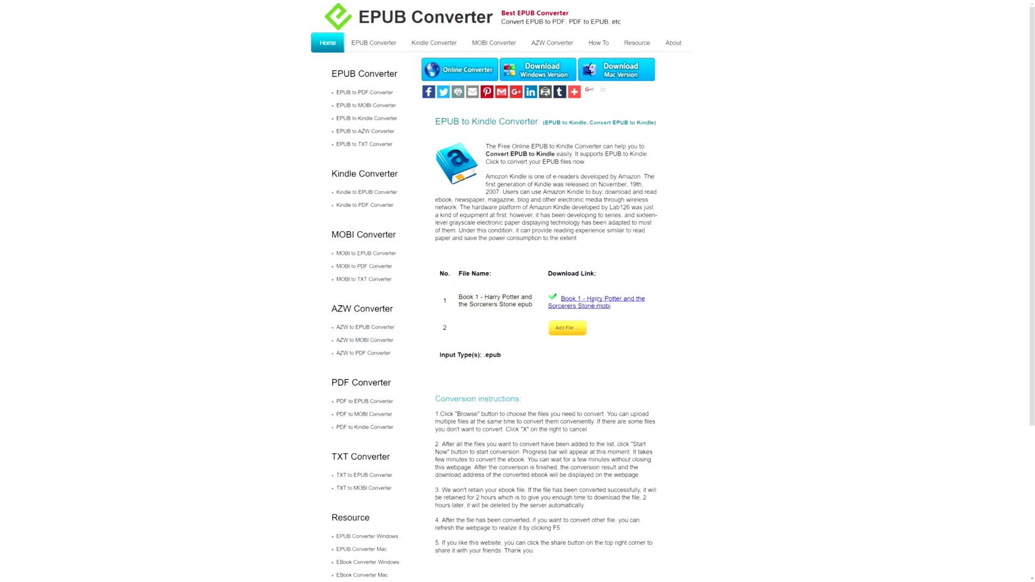
mouse_move(596, 306)
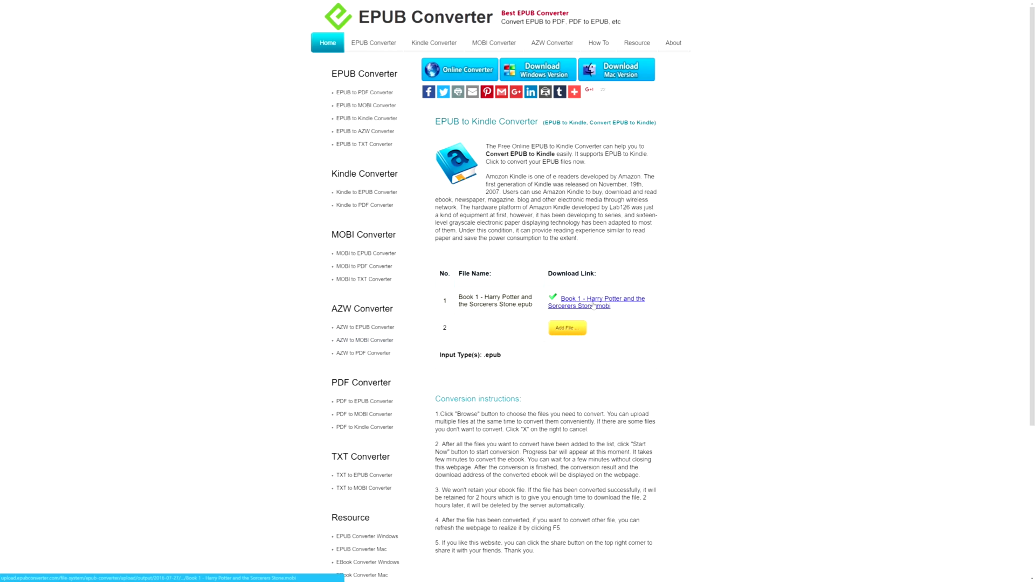
left_click(595, 302)
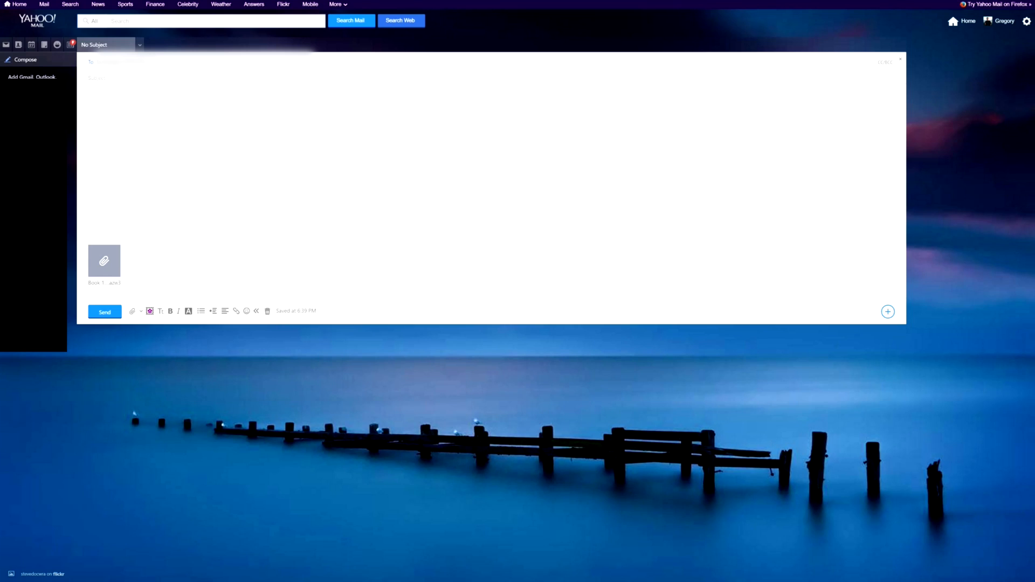
- Activate the message body of the Yahoo draft holding the Harry Potter .mobi attachment
left_click(88, 103)
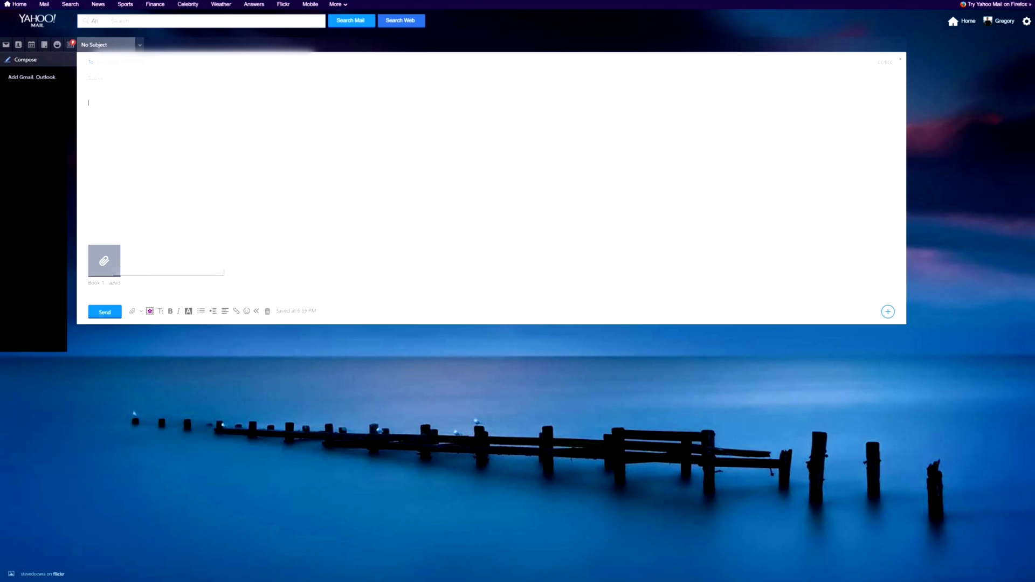